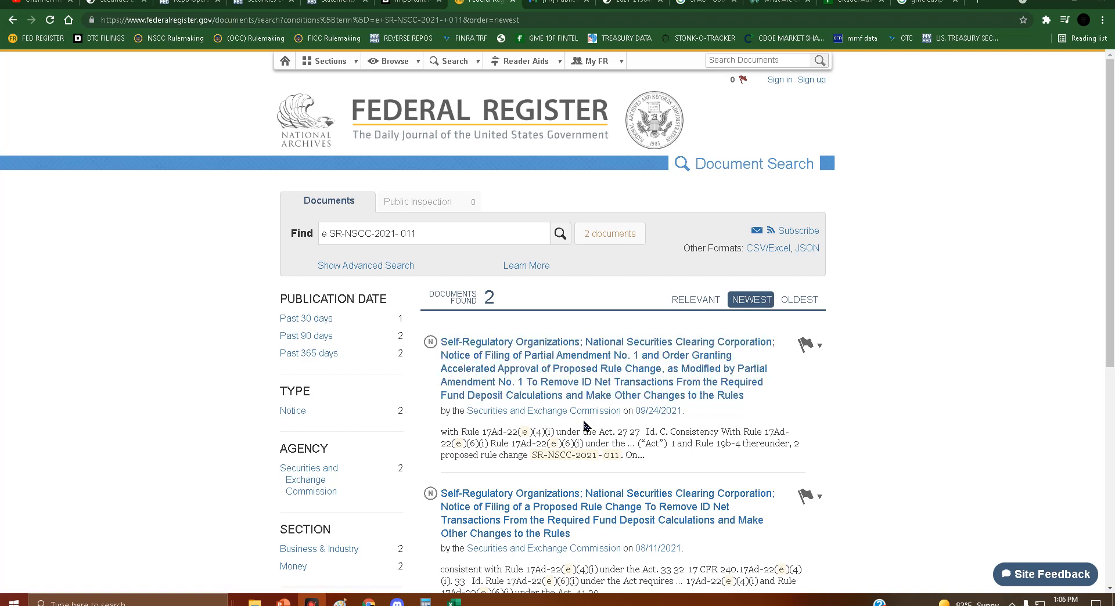
mouse_move(608, 396)
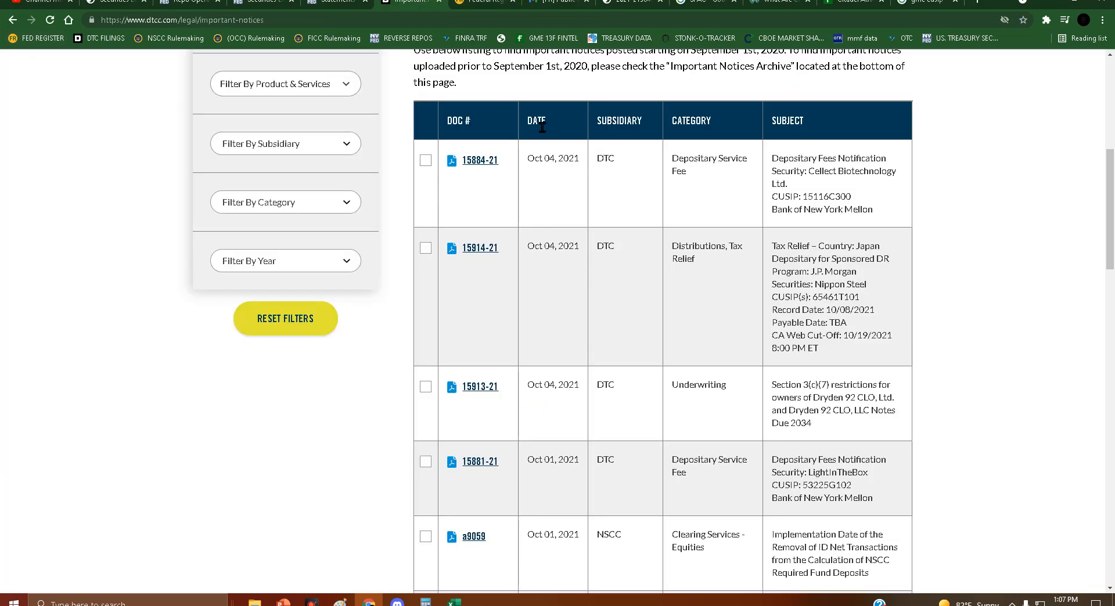
Scroll the DTCC Important Notices table and open NSCC notice A9059 on ID Net removal
scroll("down", 3)
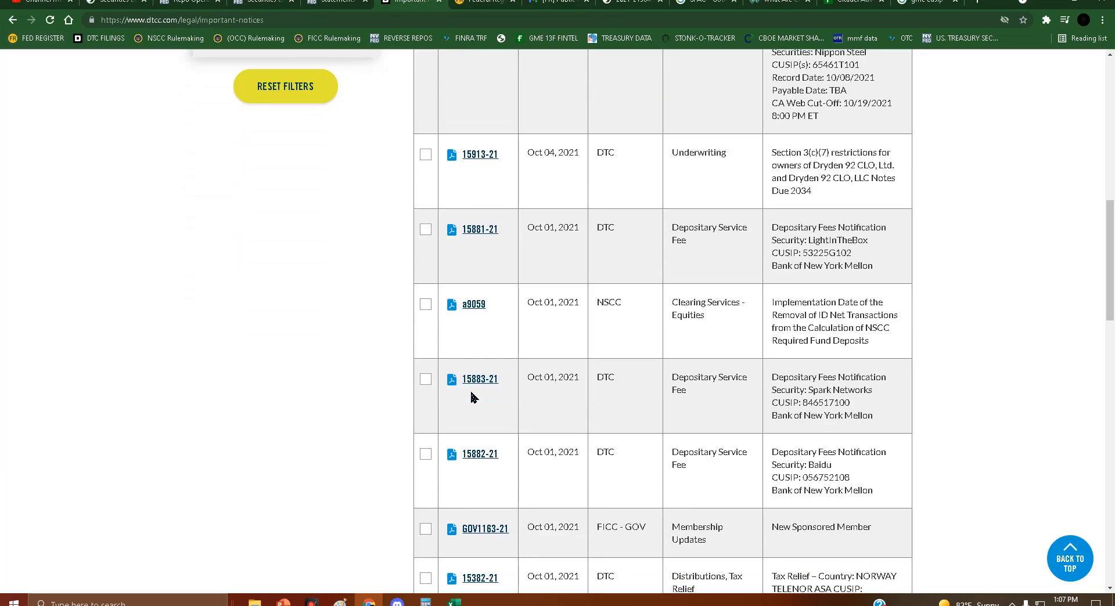
scroll("down", 3)
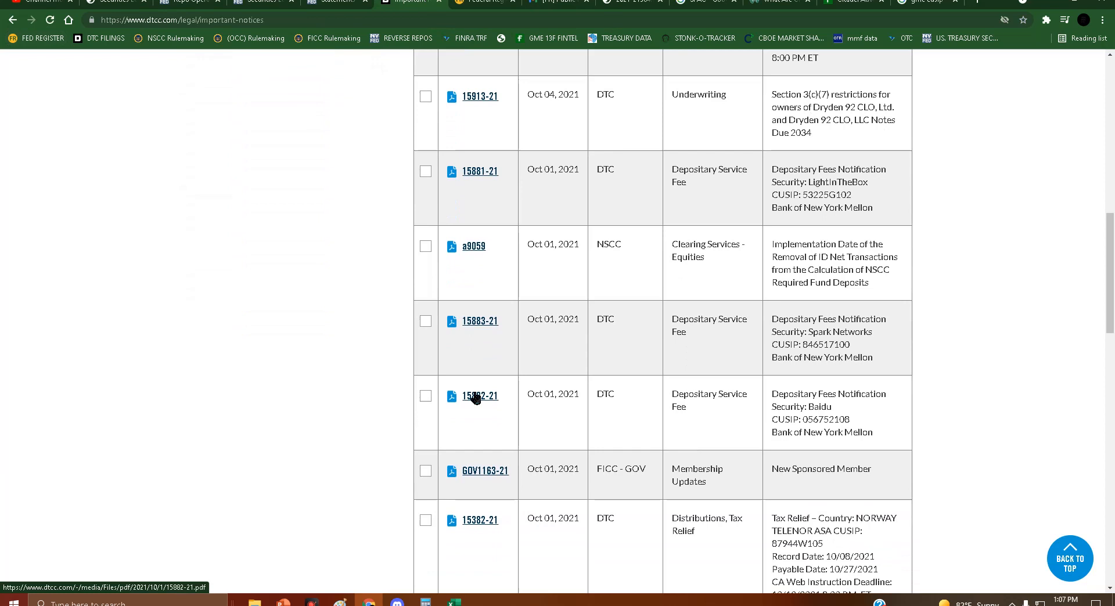
scroll("down", 3)
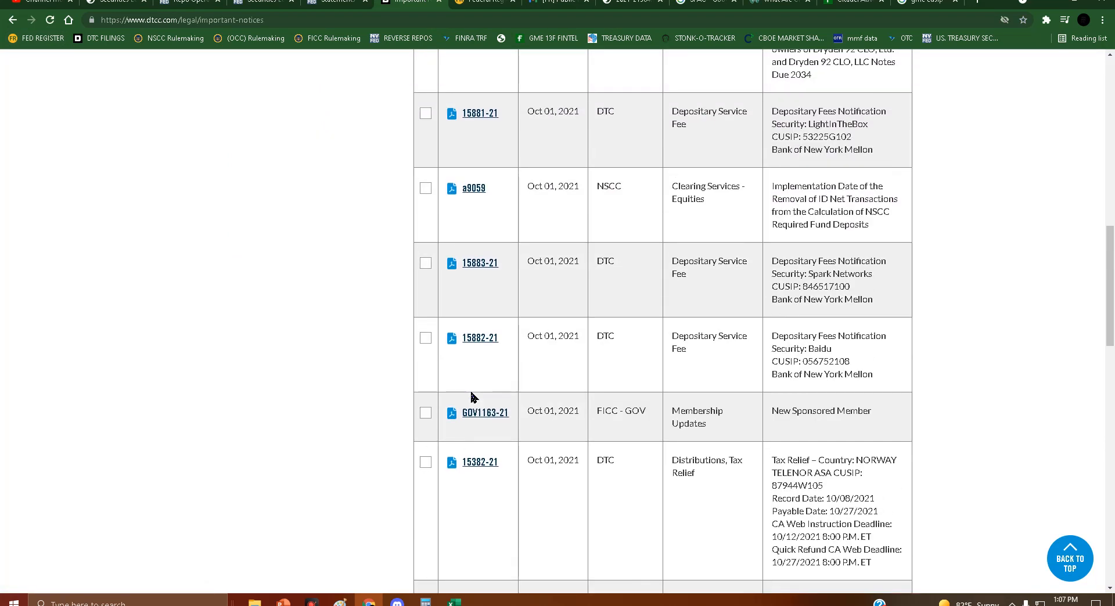
left_click(473, 188)
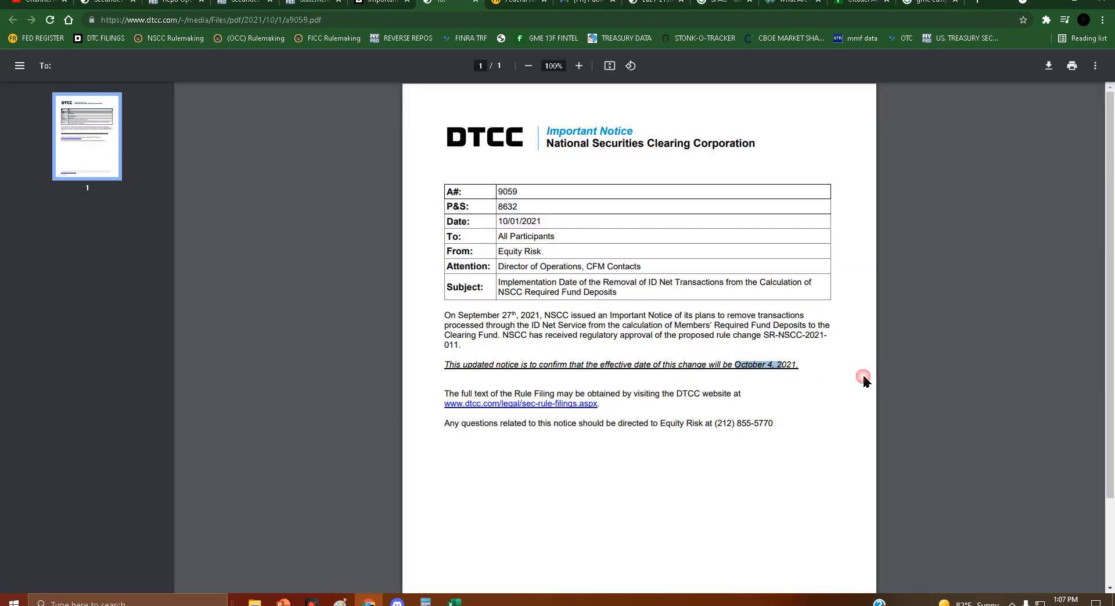
Return to the Federal Register SEC page and scroll to Recently Published Documents dated 10/04/2021
left_click(513, 2)
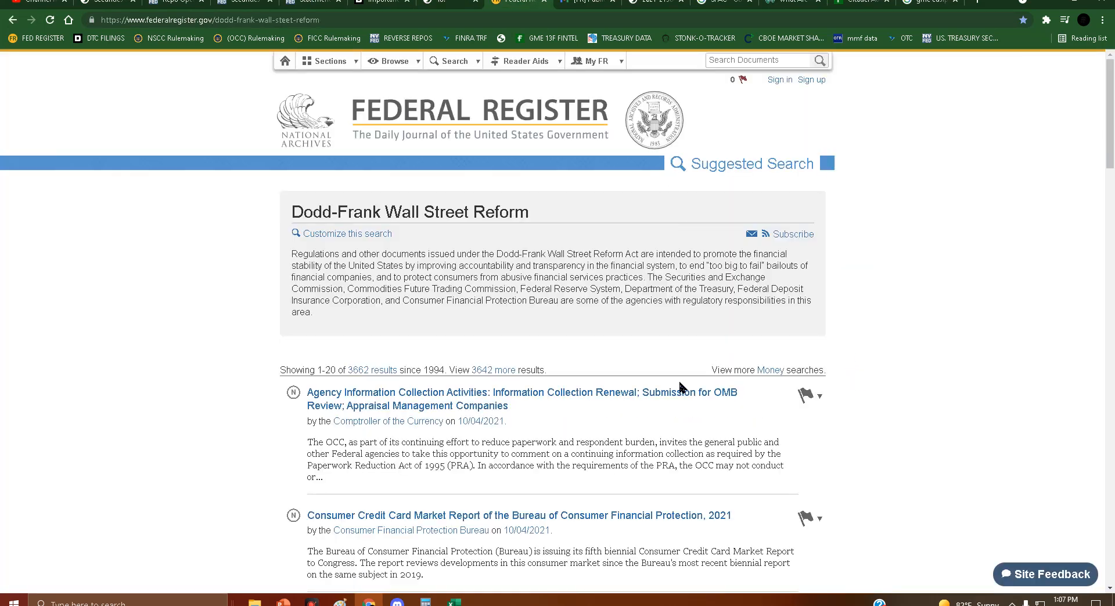
scroll("down", 3)
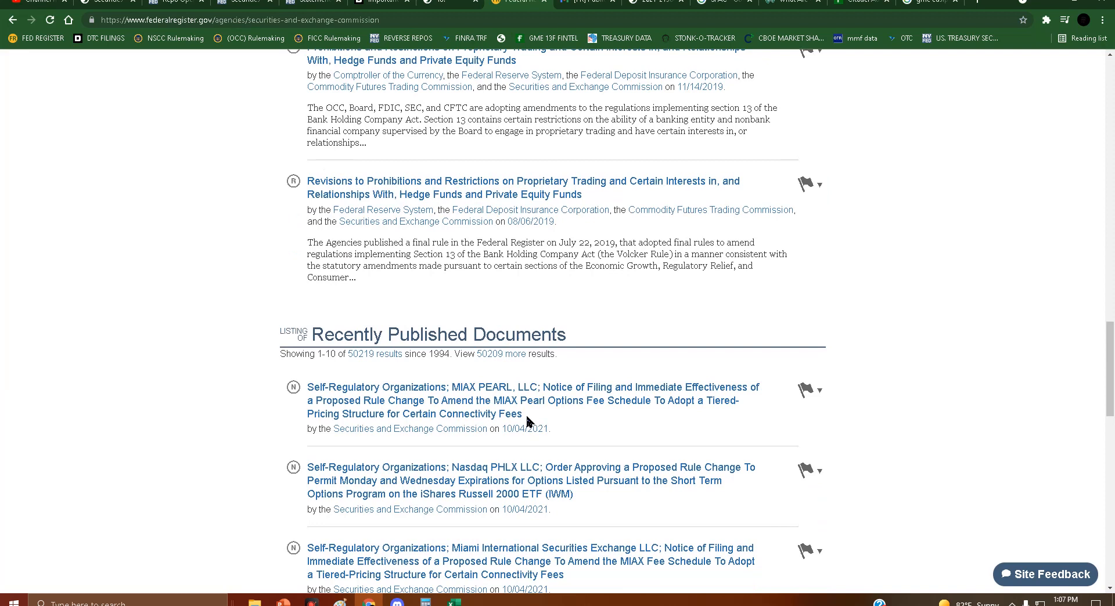
scroll("down", 3)
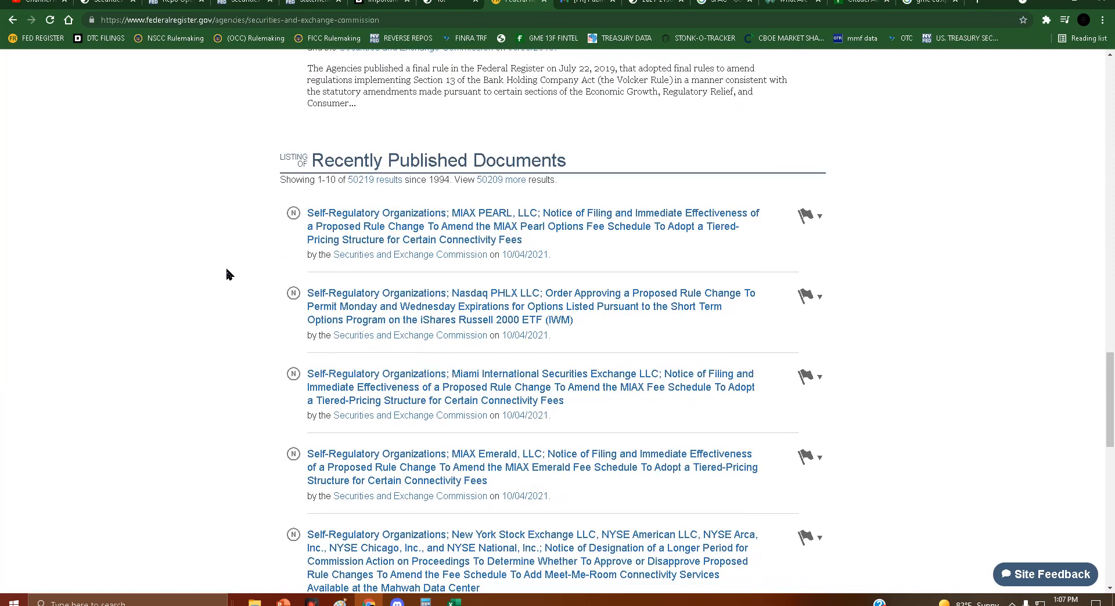
scroll("down", 3)
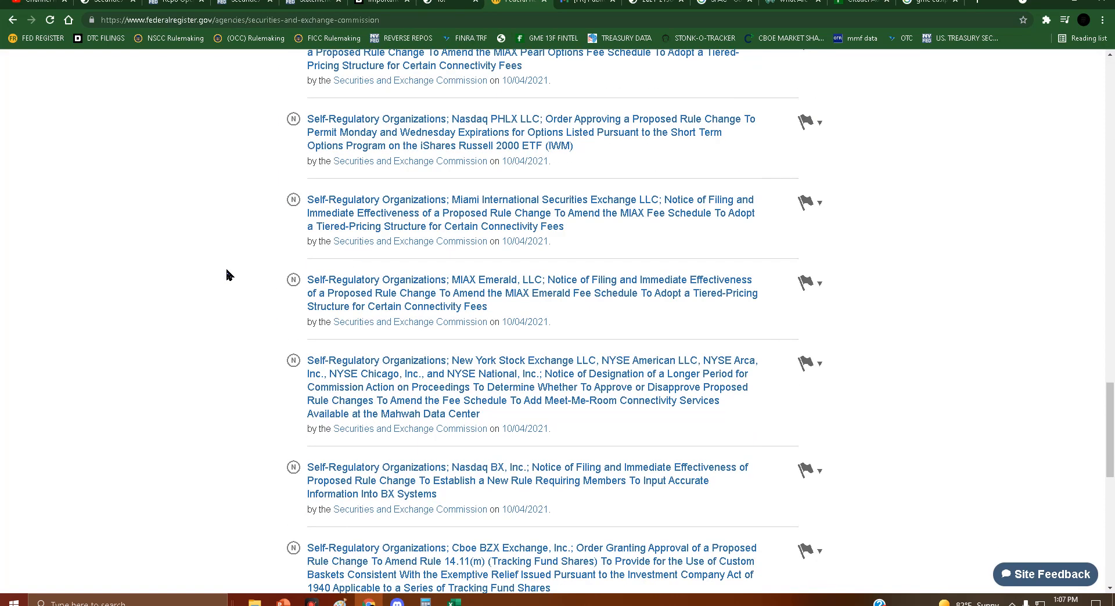
scroll("down", 3)
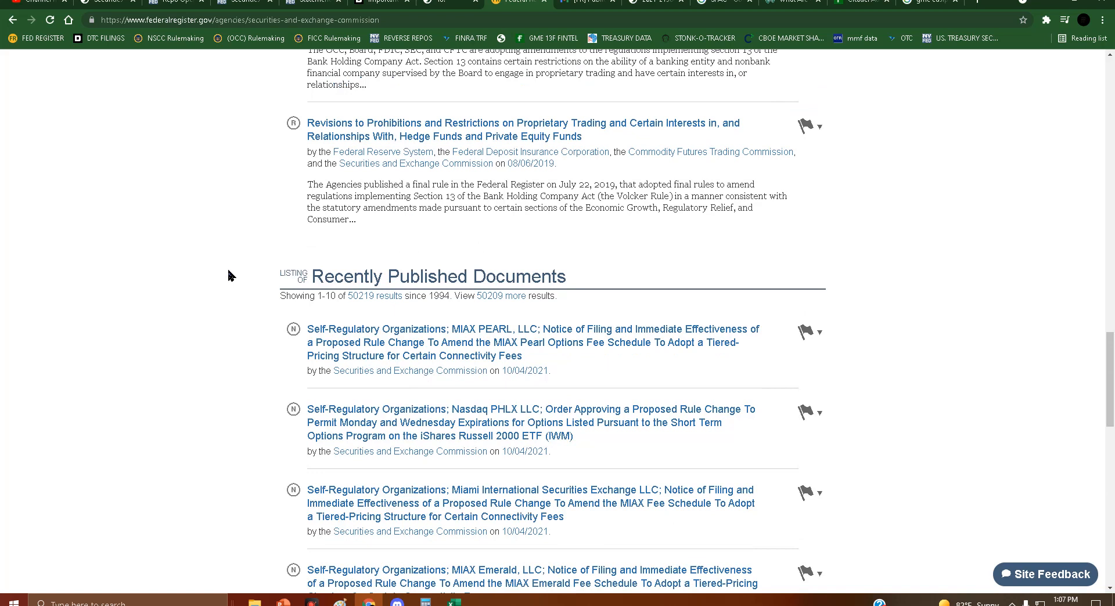
mouse_move(226, 282)
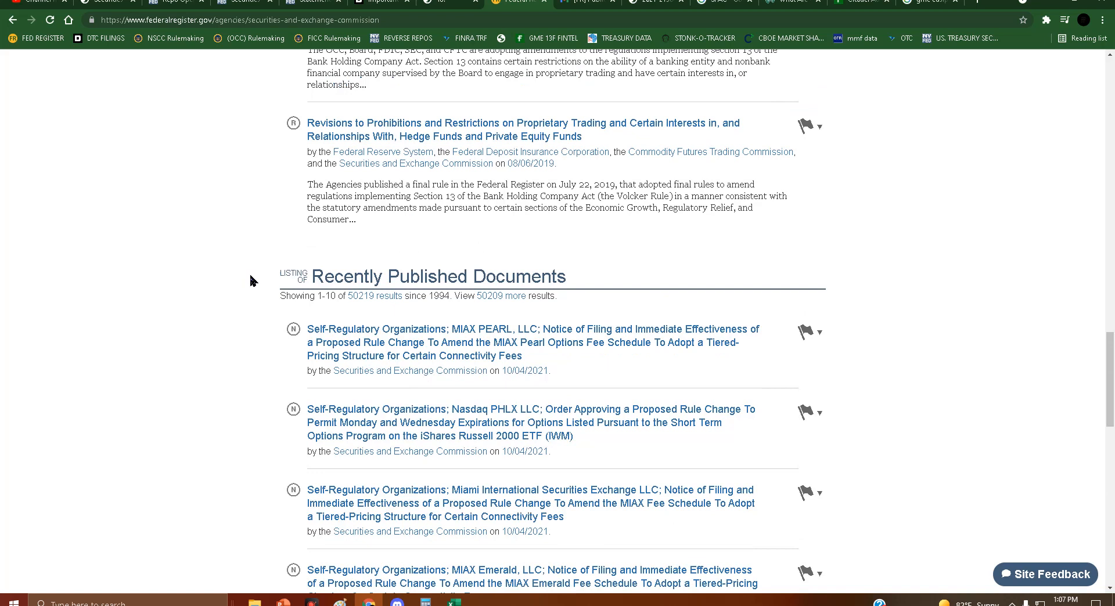
mouse_move(583, 304)
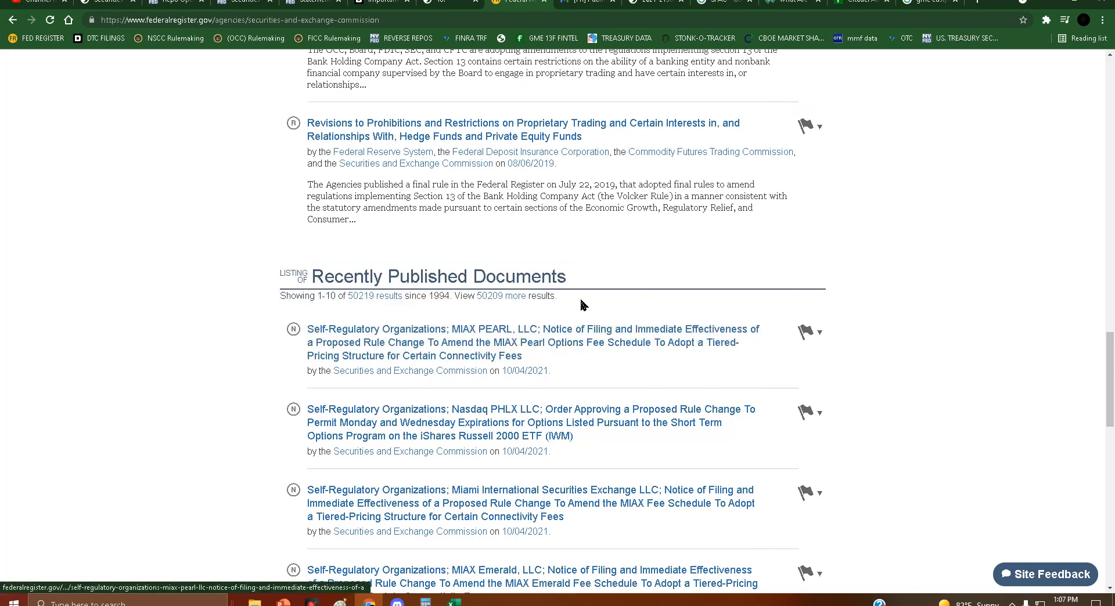
mouse_move(576, 309)
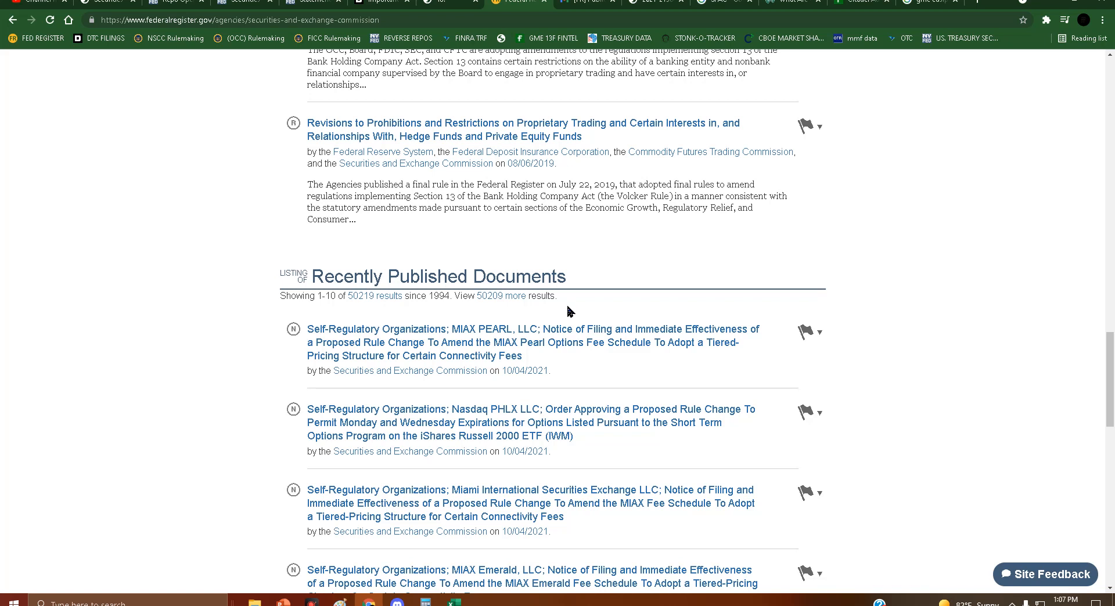
mouse_move(554, 321)
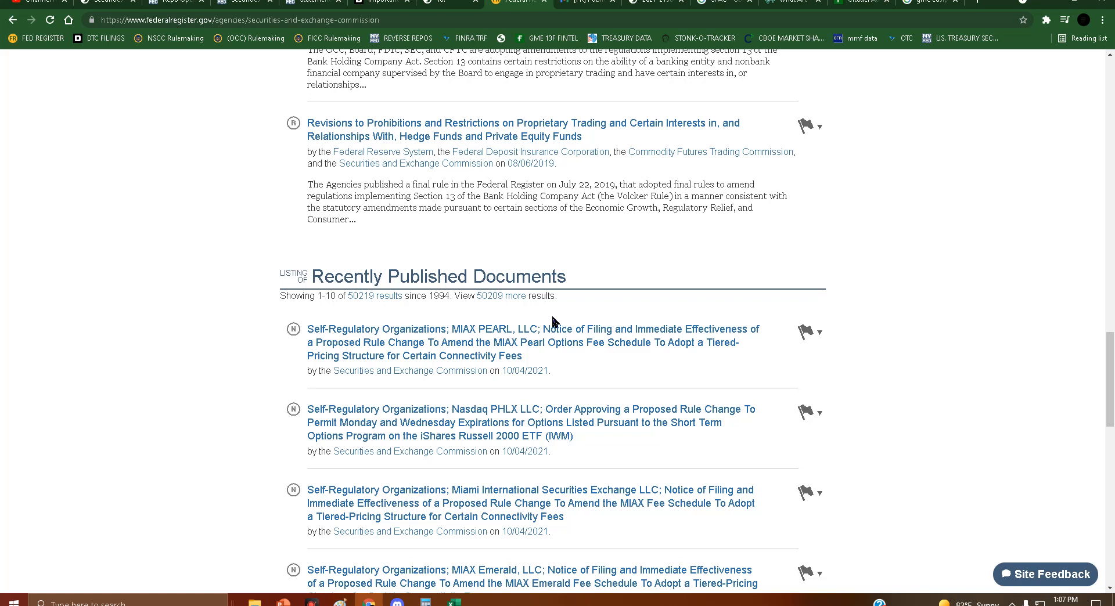
mouse_move(551, 322)
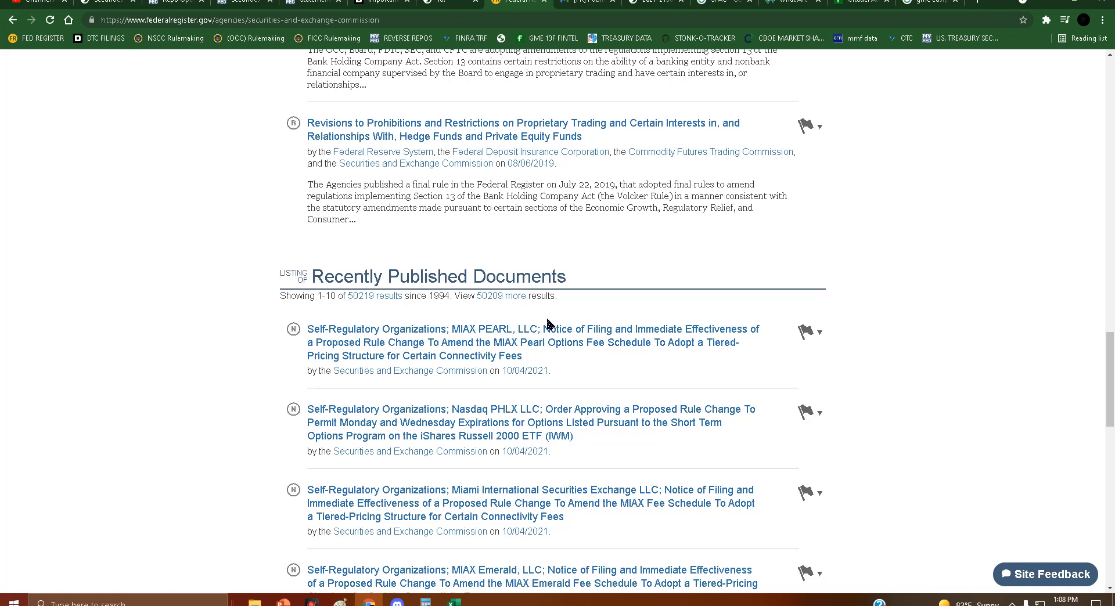
mouse_move(551, 320)
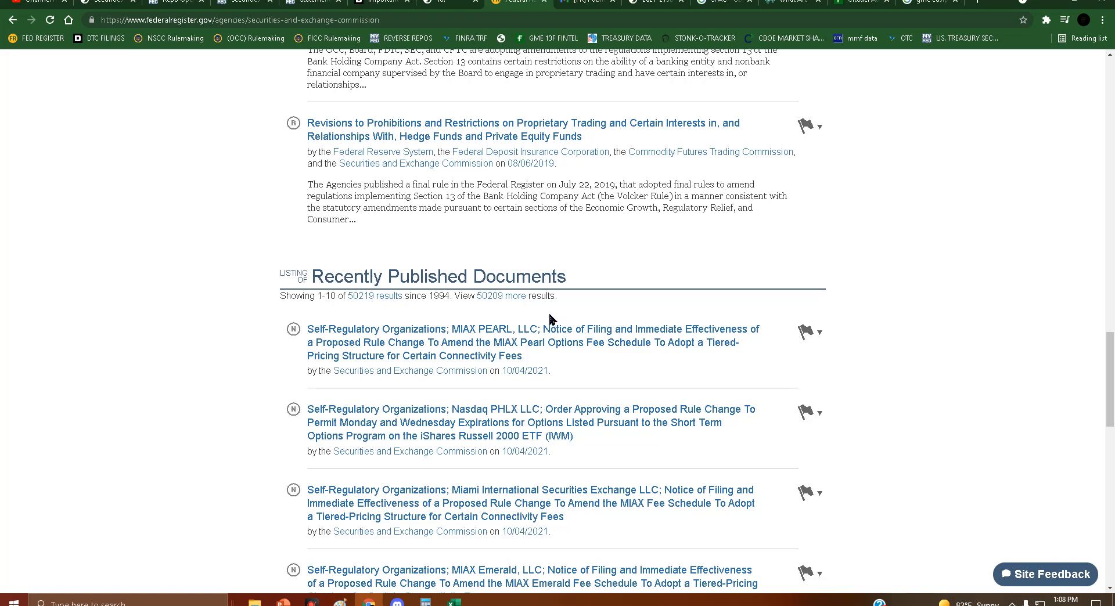
mouse_move(574, 314)
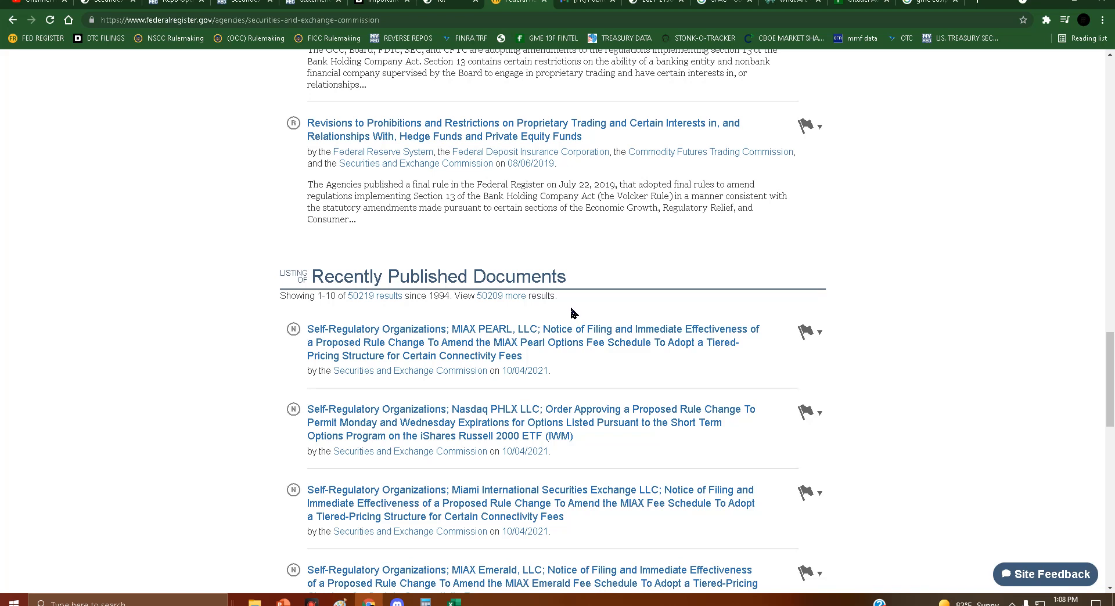
mouse_move(573, 315)
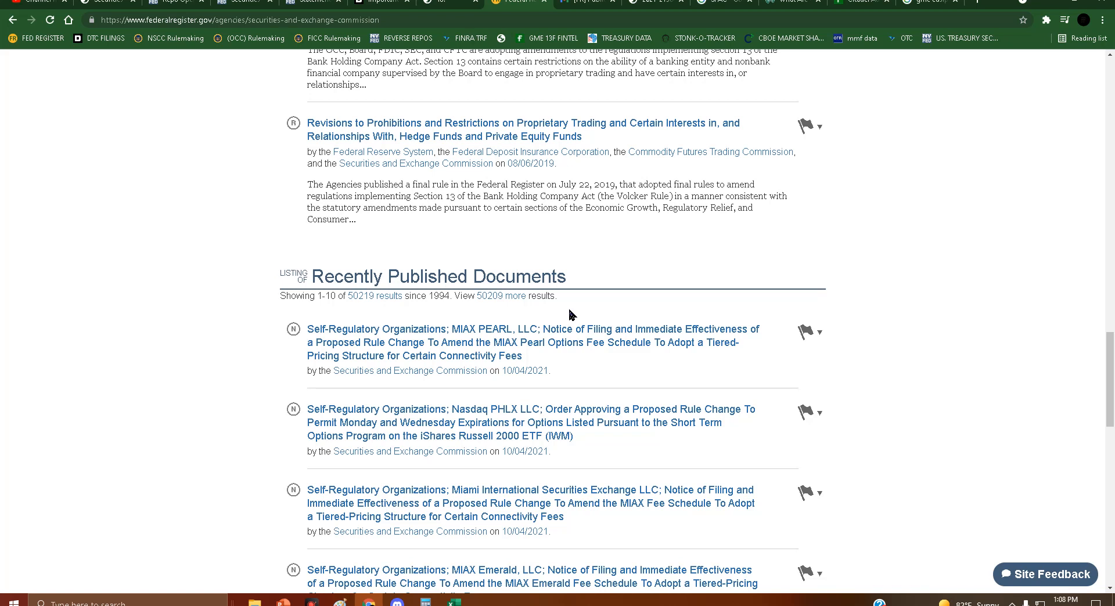
mouse_move(508, 300)
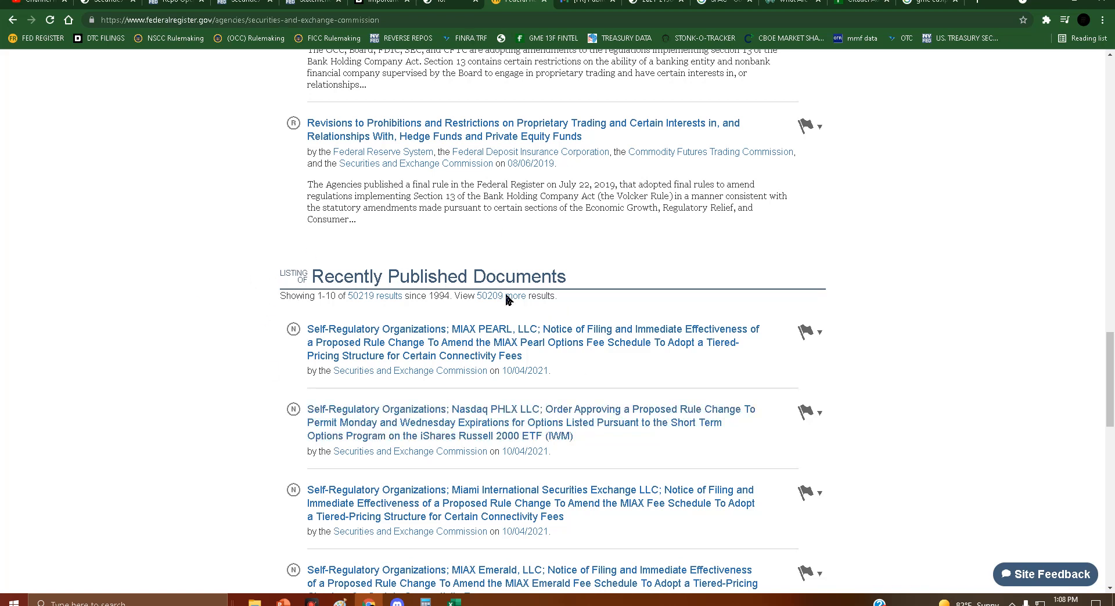